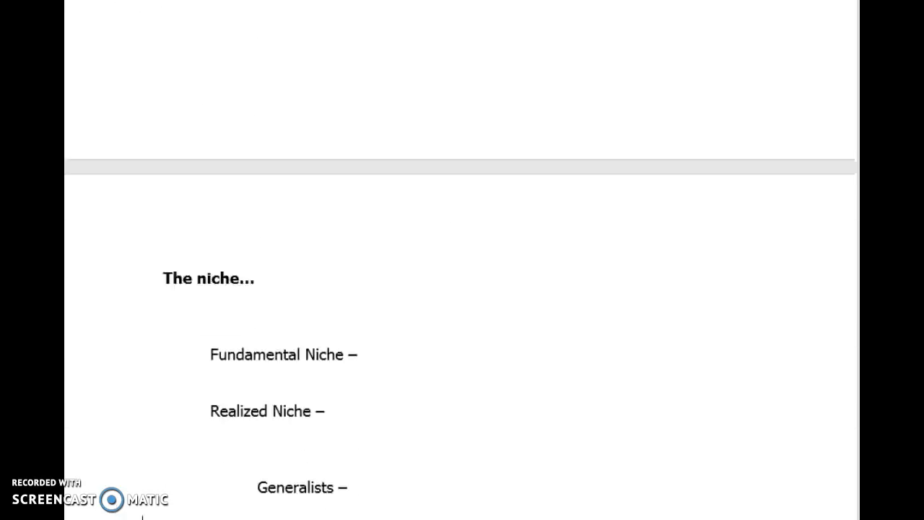
# Scroll past the page break to show fundamental/realized niche terms and Chapter 20's Population Density.
pyautogui.scroll(-3)
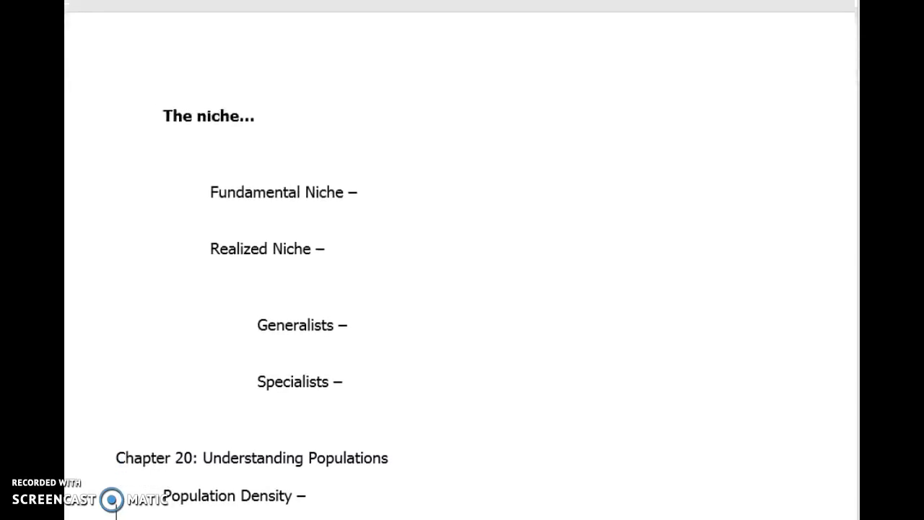
pyautogui.scroll(-3)
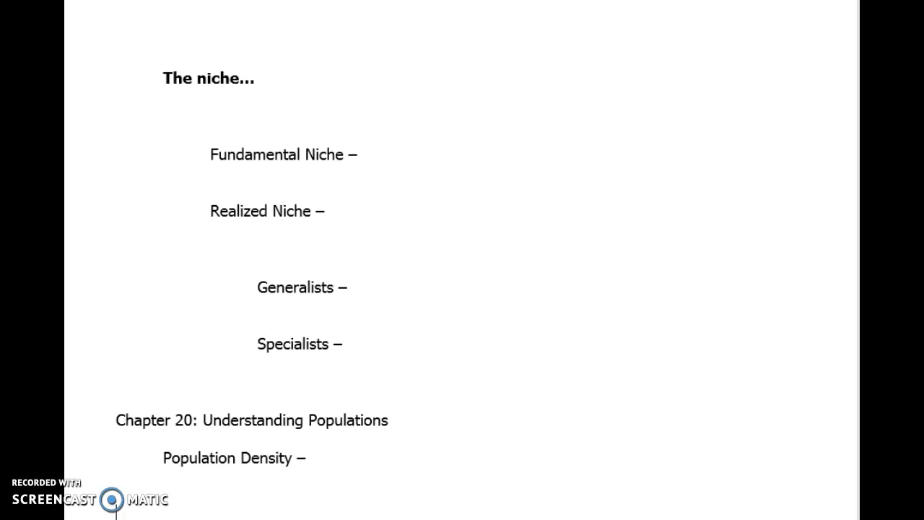
# Scroll down to reveal the Dispersion heading with its three dot-pattern circle diagrams.
pyautogui.scroll(-3)
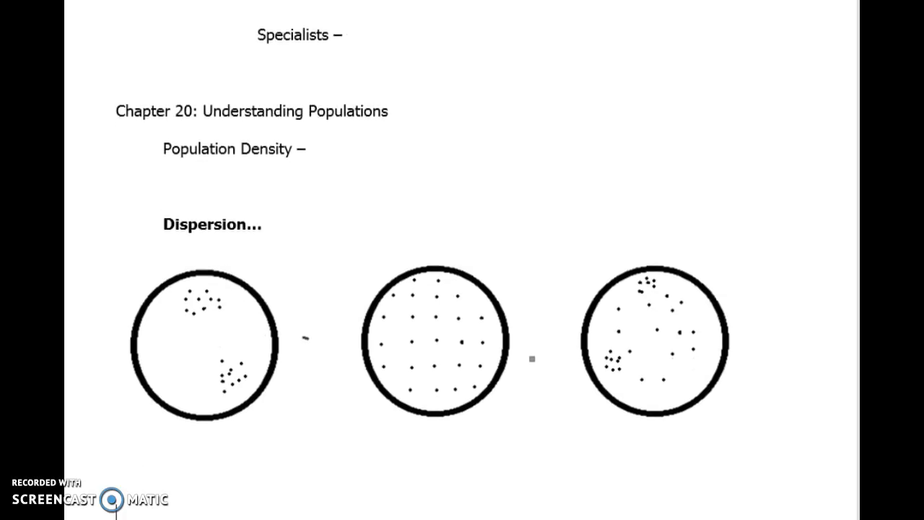
pyautogui.click(197, 297)
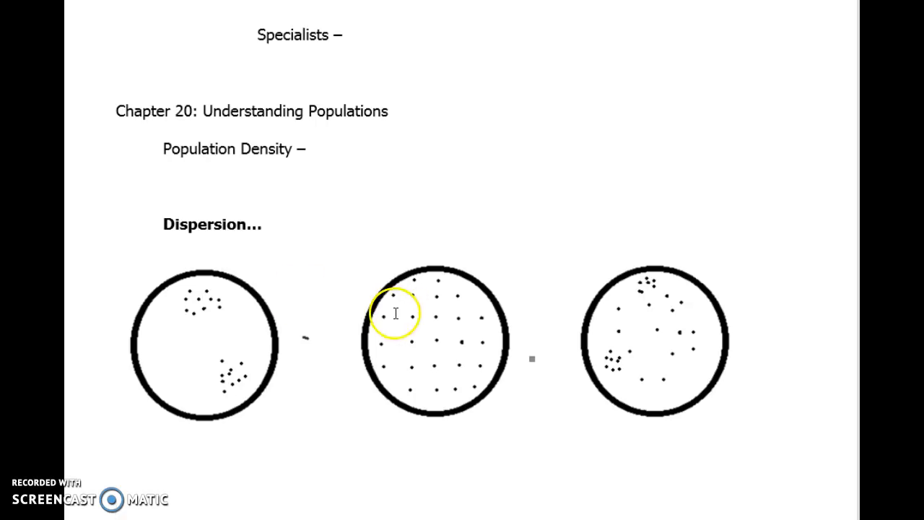
pyautogui.moveTo(435, 326)
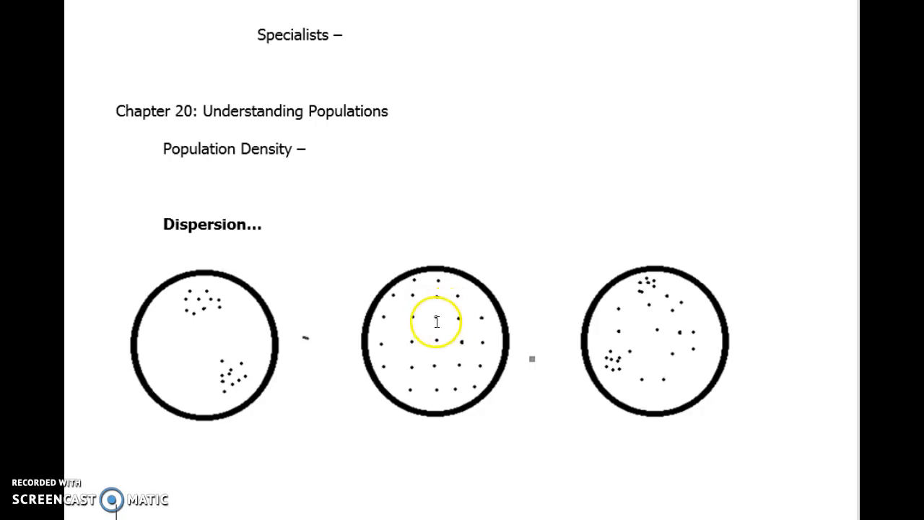
pyautogui.moveTo(436, 321); pyautogui.dragTo(448, 304)
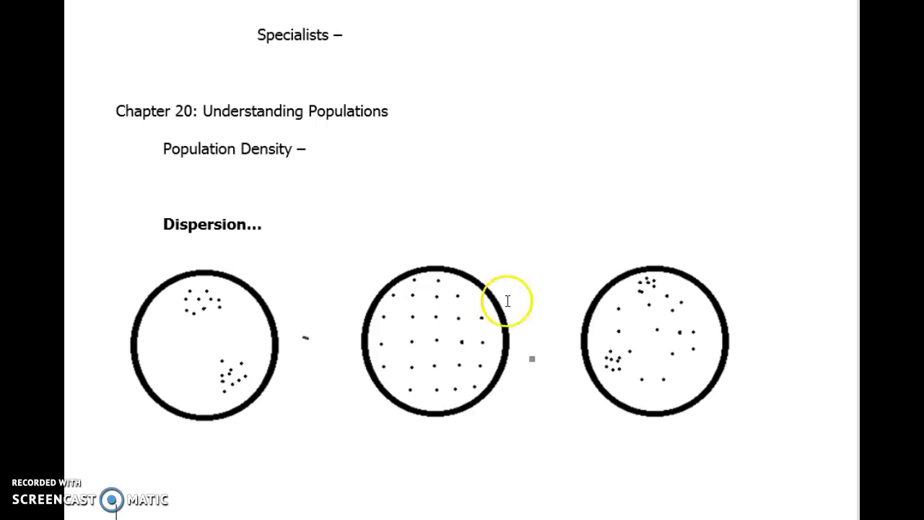
pyautogui.moveTo(686, 356)
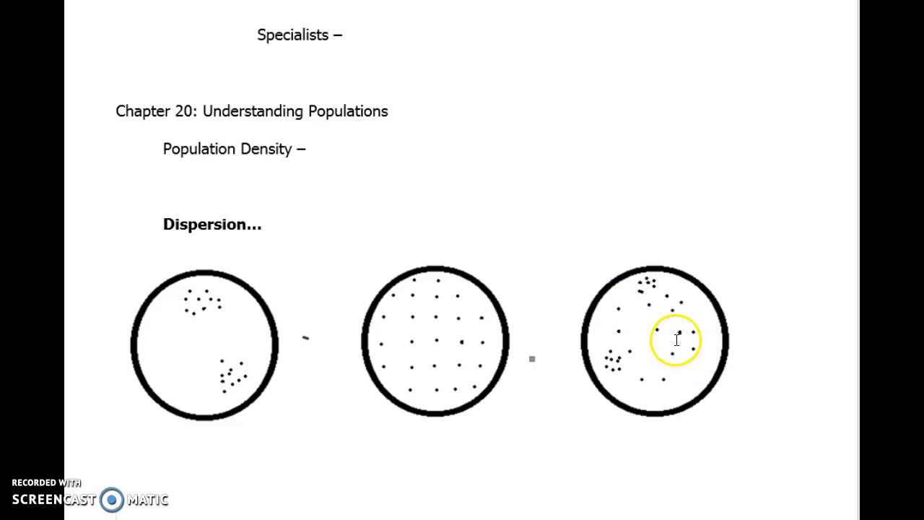
pyautogui.moveTo(677, 340); pyautogui.dragTo(612, 364)
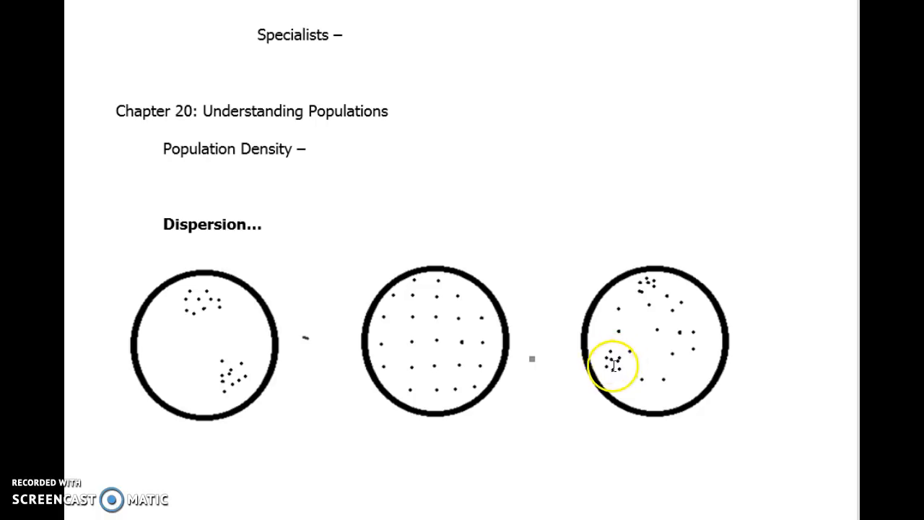
pyautogui.moveTo(614, 365); pyautogui.dragTo(667, 318)
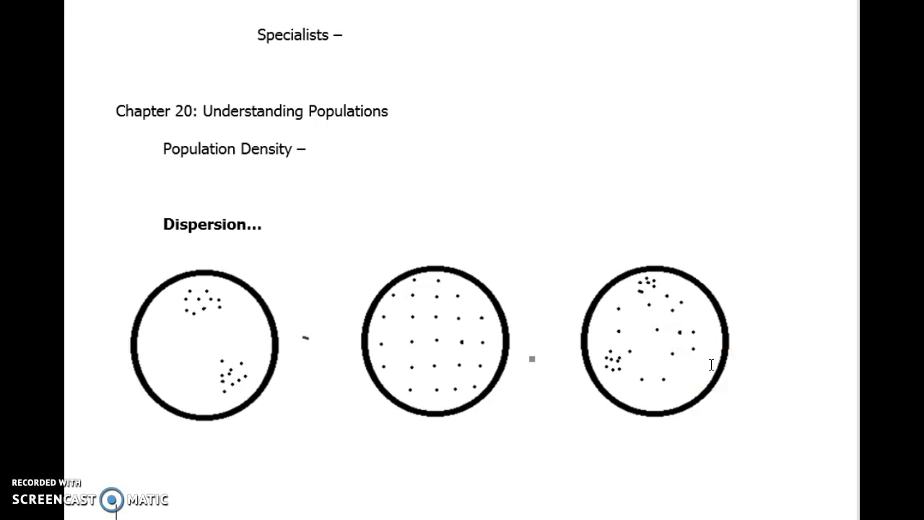
pyautogui.scroll(-3)
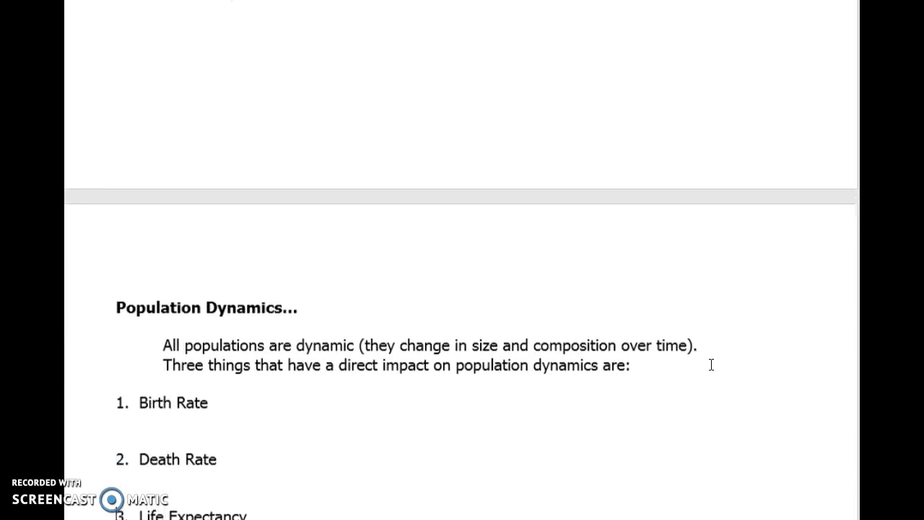
# Scroll down to show Birth Rate, Death Rate and Life Expectancy under Population Dynamics.
pyautogui.scroll(-3)
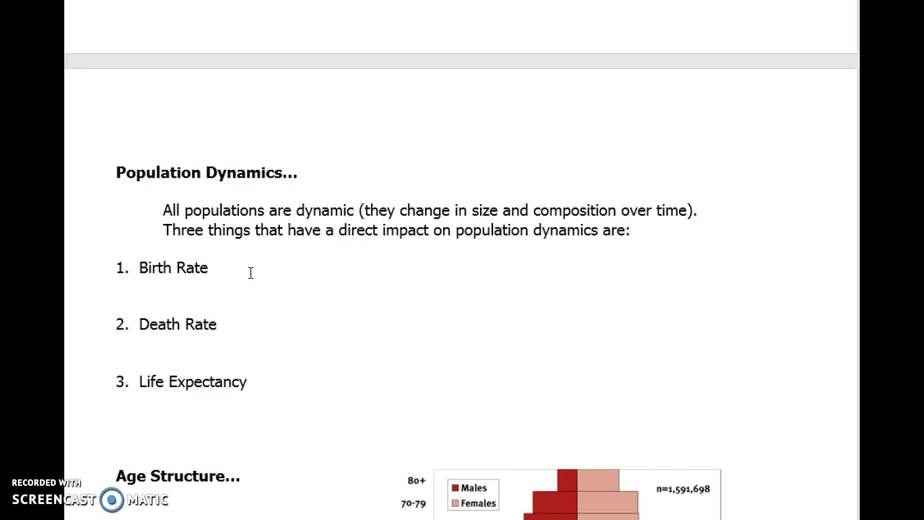
pyautogui.moveTo(257, 273)
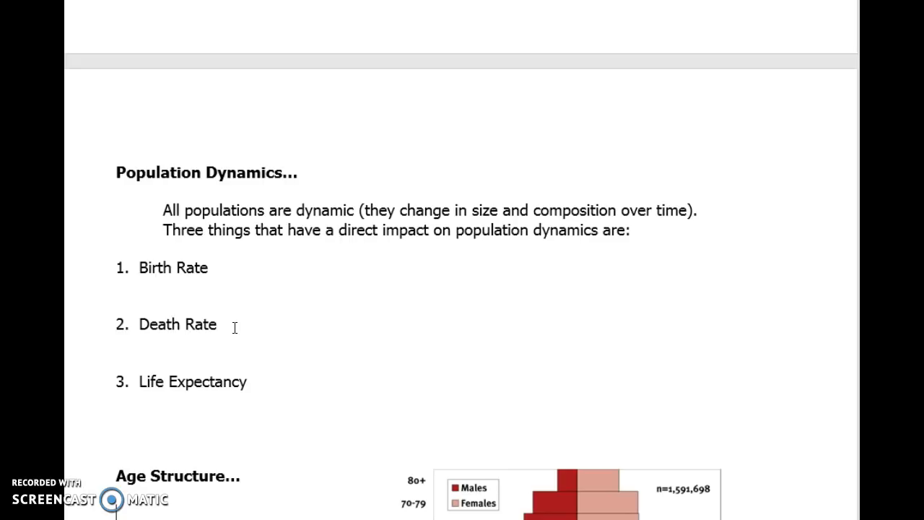
pyautogui.click(240, 271)
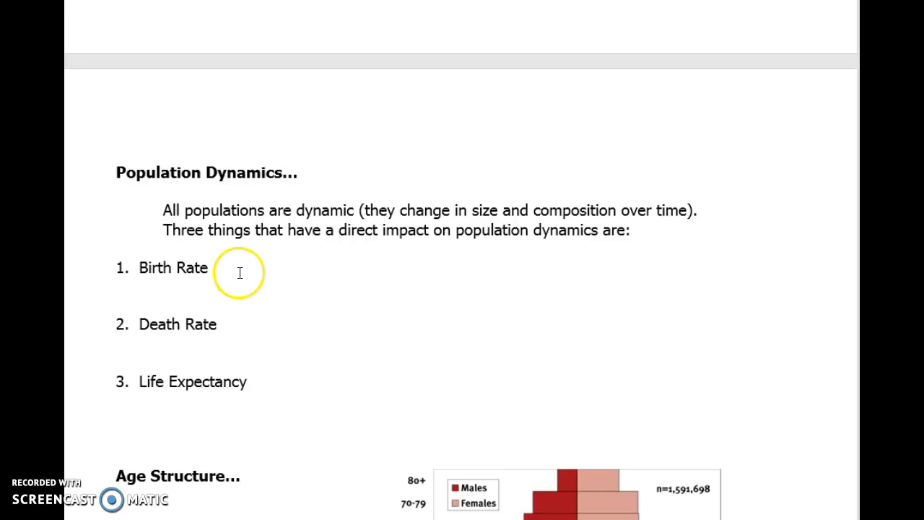
pyautogui.moveTo(249, 303)
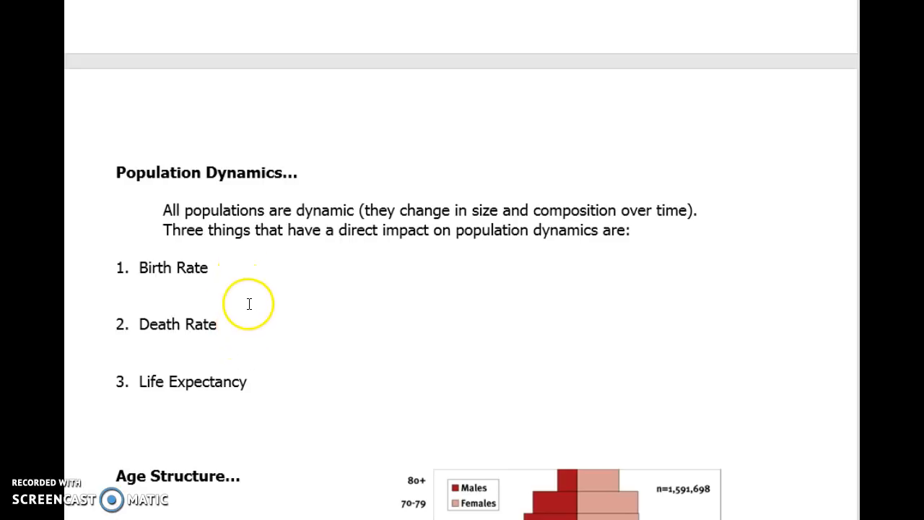
pyautogui.moveTo(269, 241)
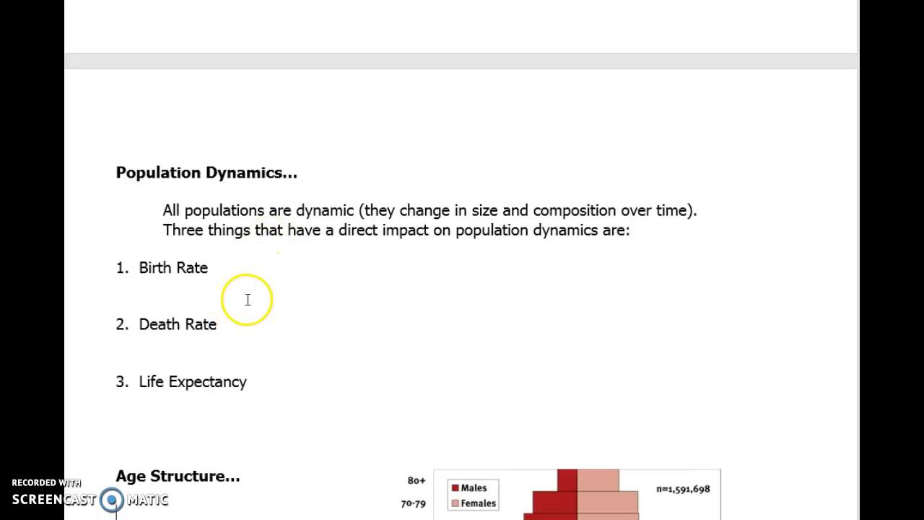
pyautogui.moveTo(251, 322)
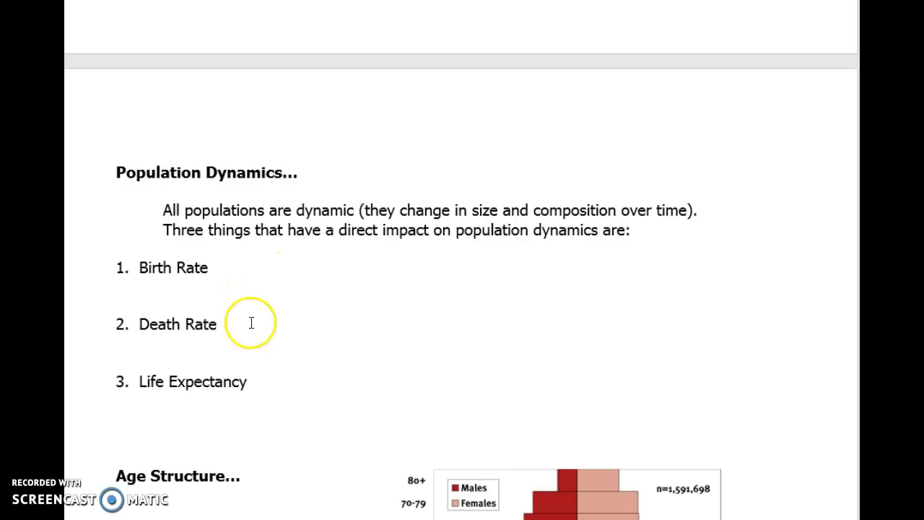
pyautogui.moveTo(231, 384)
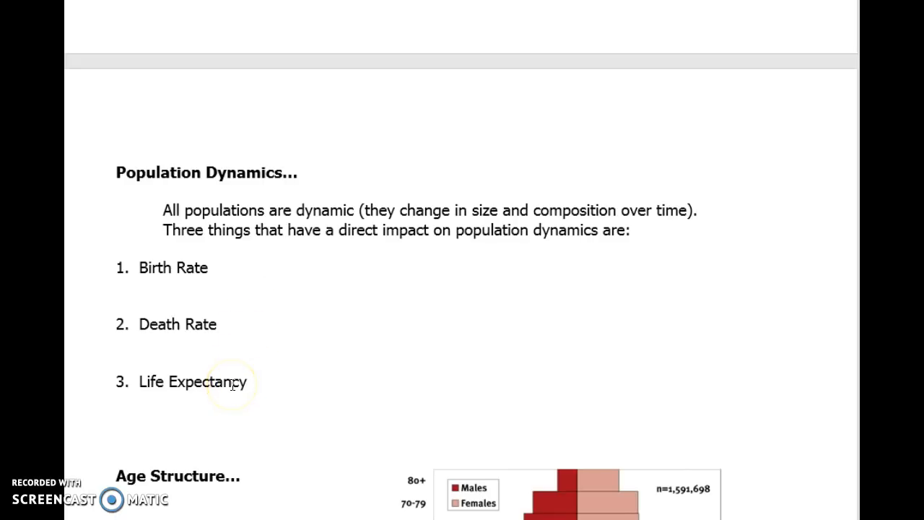
pyautogui.moveTo(251, 385)
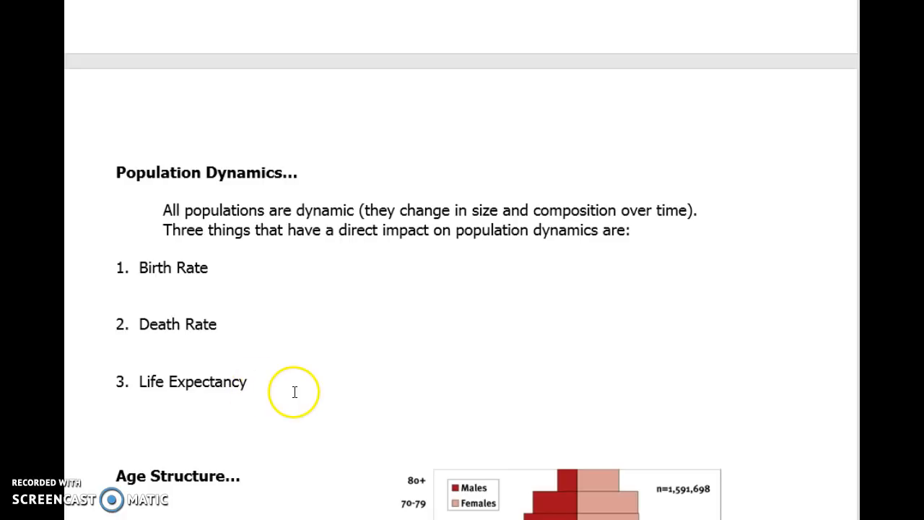
pyautogui.moveTo(374, 404)
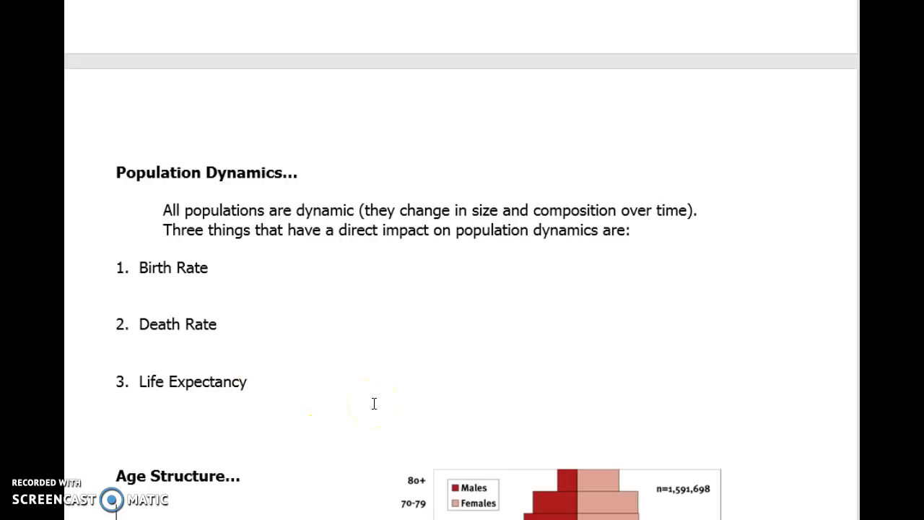